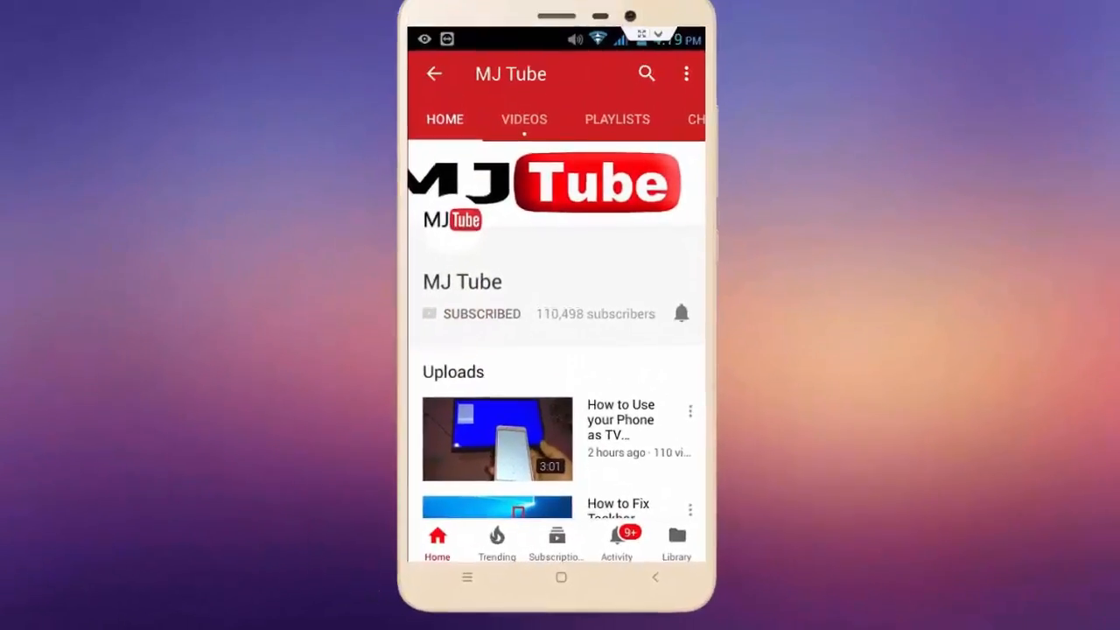
- Swipe the mirrored phone from its apps page back to the home screen
click(680, 313)
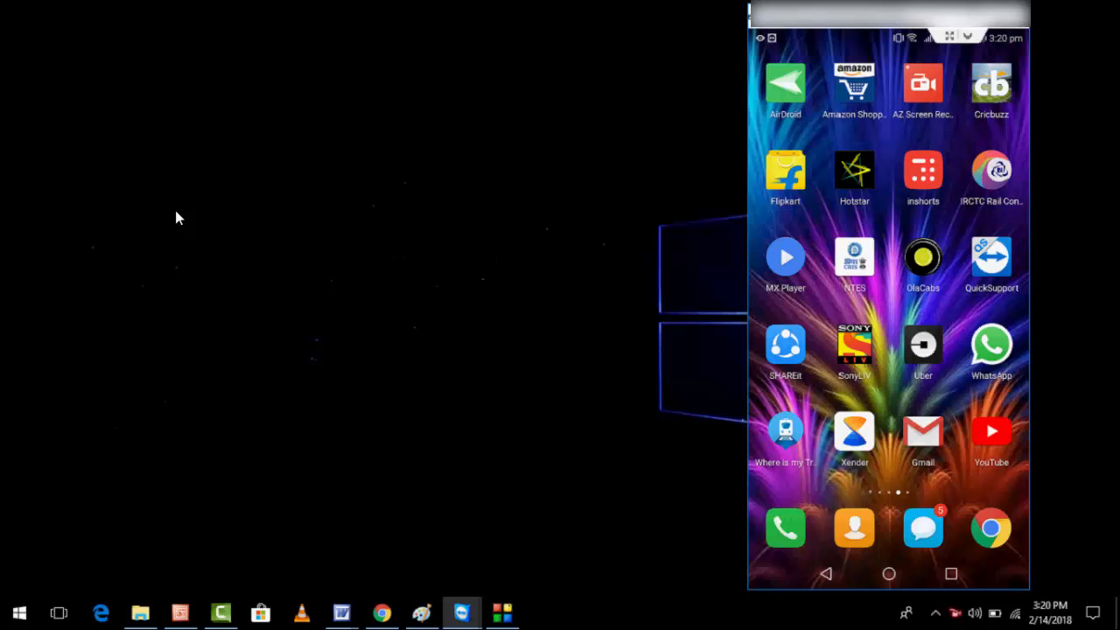
scroll(left, 3)
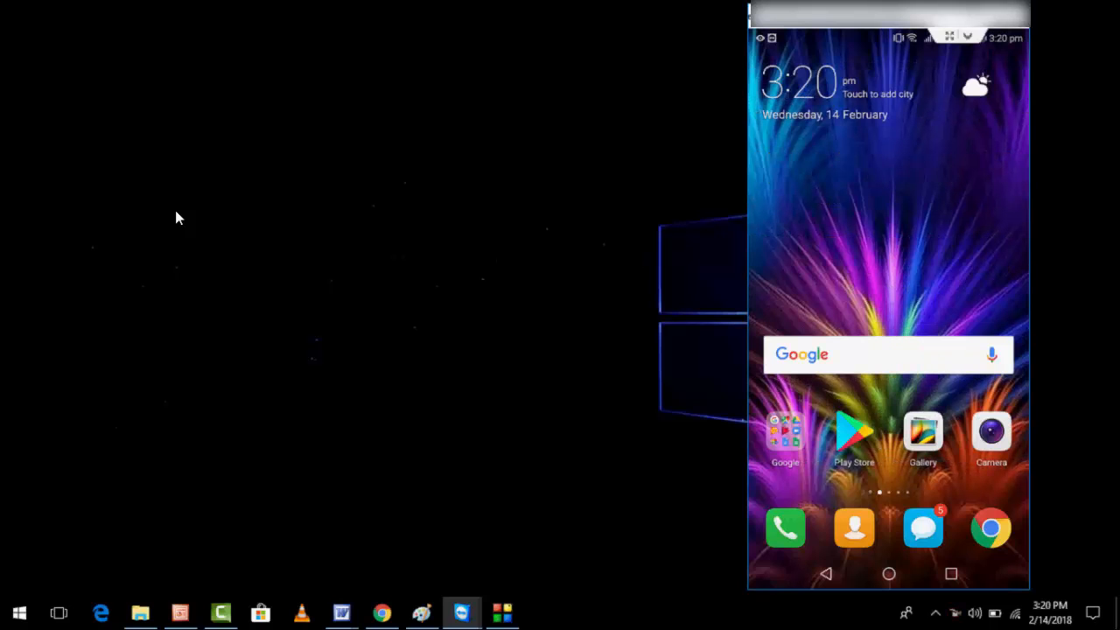
mouse_move(556, 217)
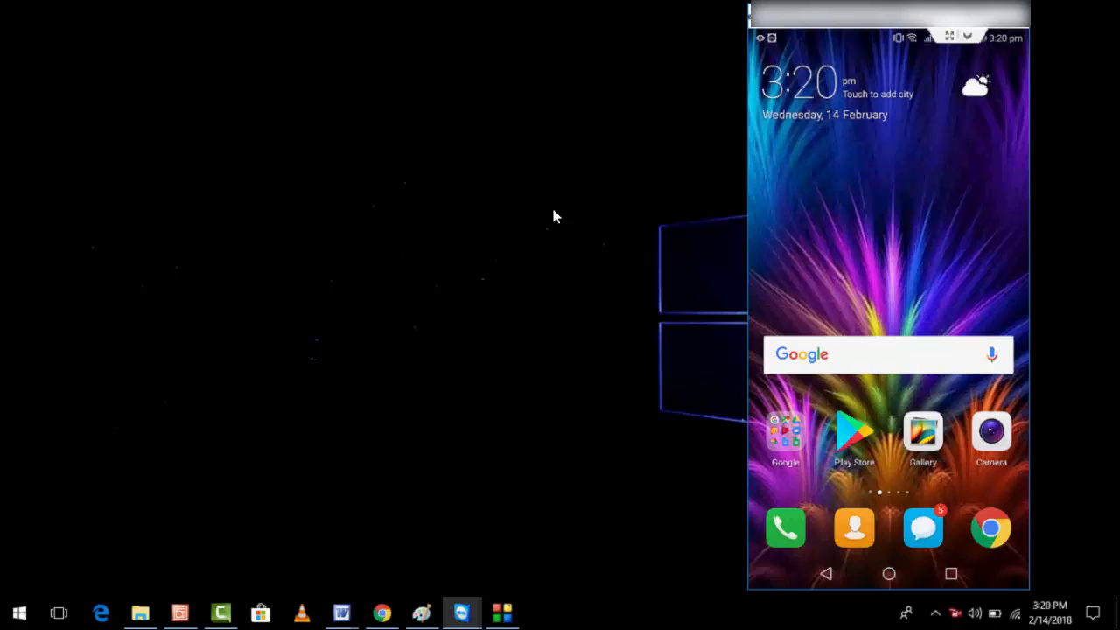
mouse_move(392, 171)
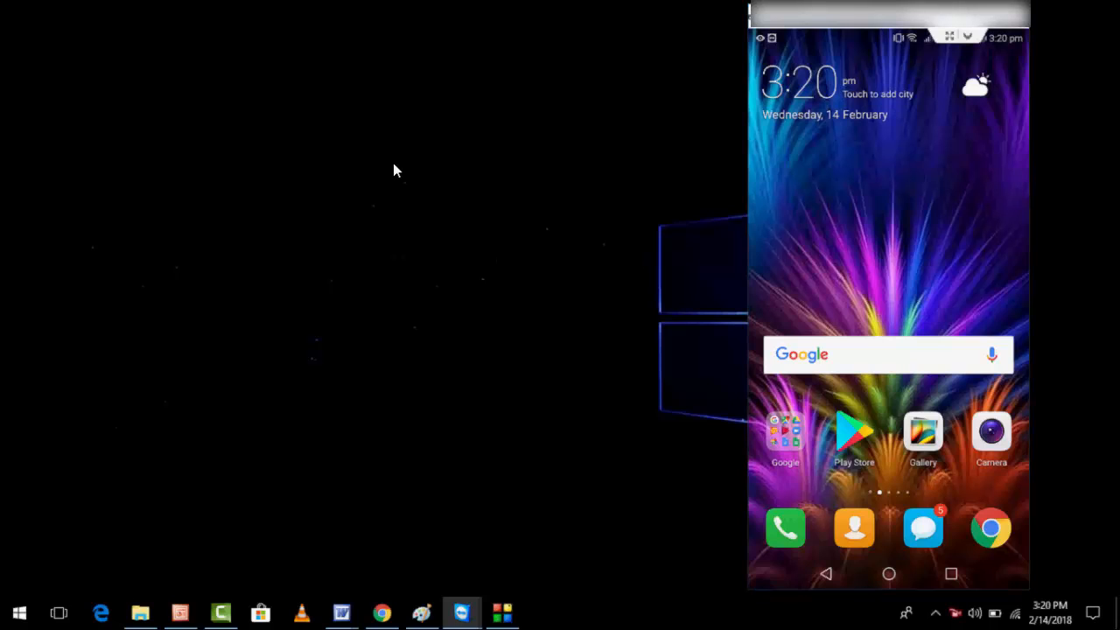
mouse_move(36, 511)
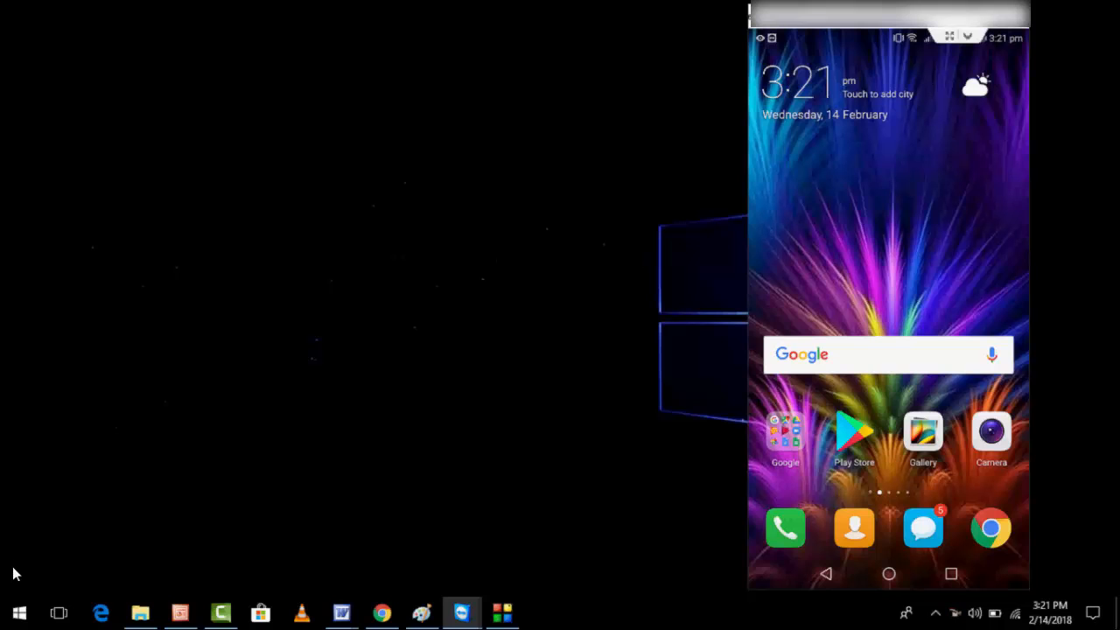
- Open Windows Settings from Start and go to Devices, Bluetooth & other devices
click(22, 610)
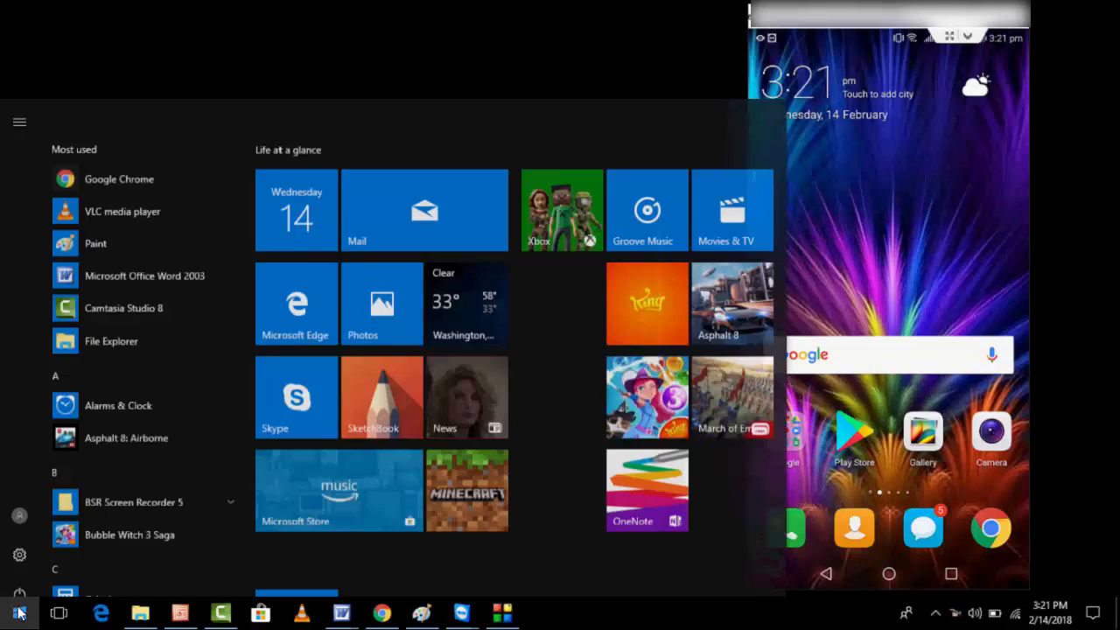
scroll(down, 3)
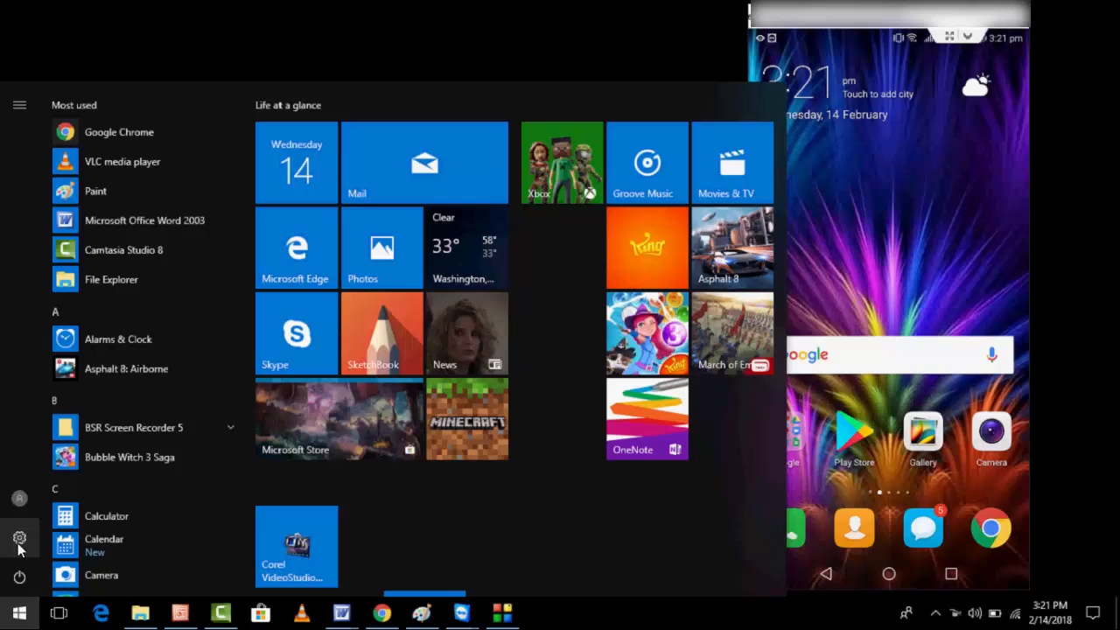
click(19, 536)
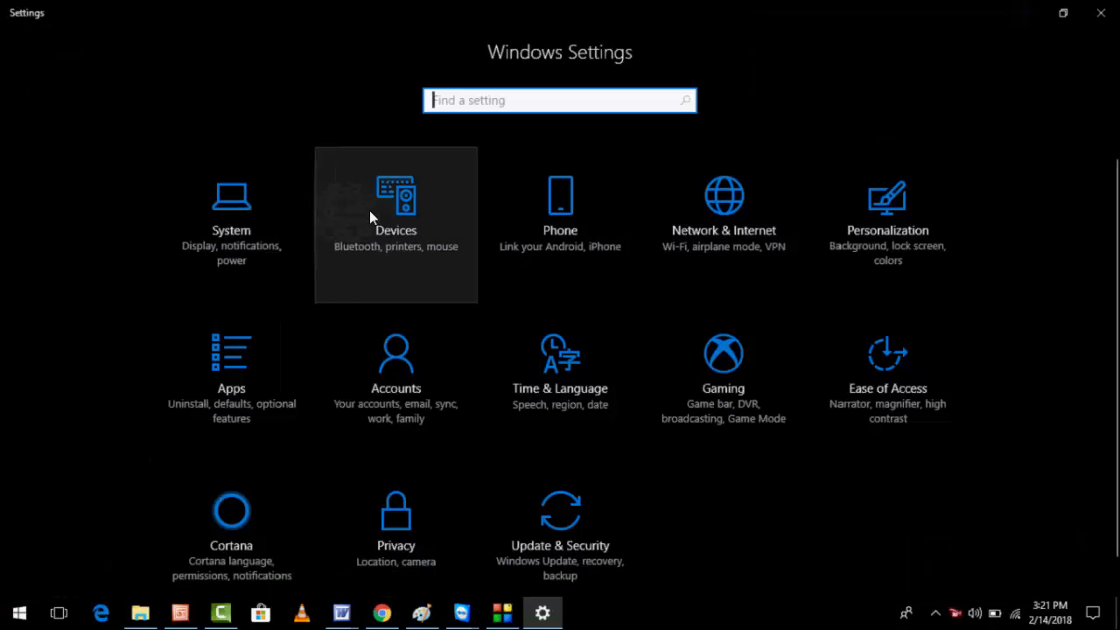
click(395, 210)
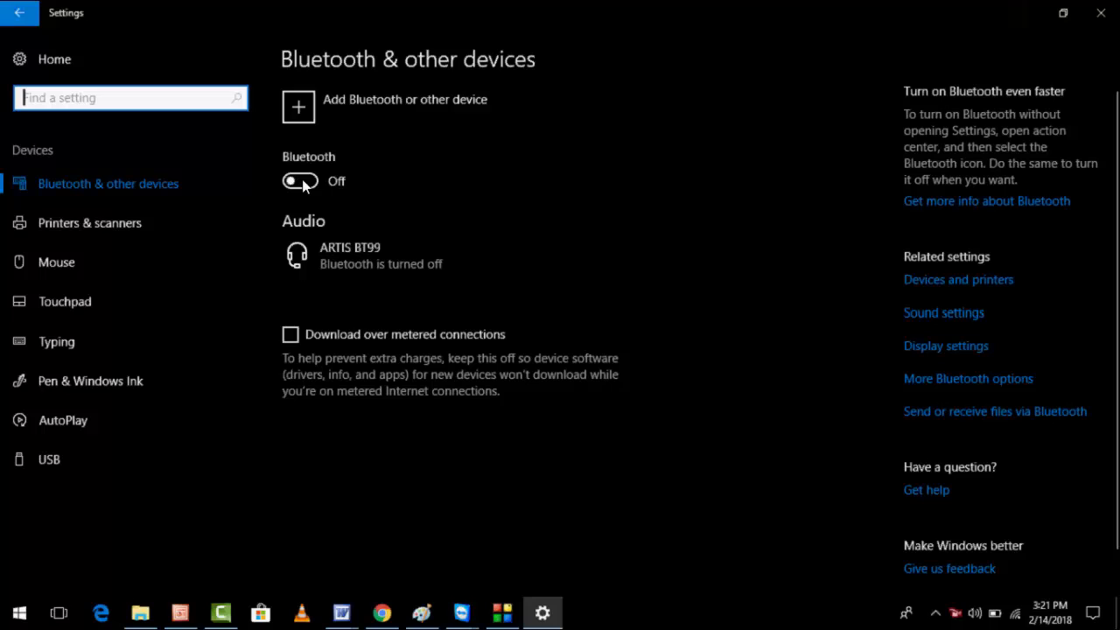
- Switch the laptop's Bluetooth toggle to On
click(299, 181)
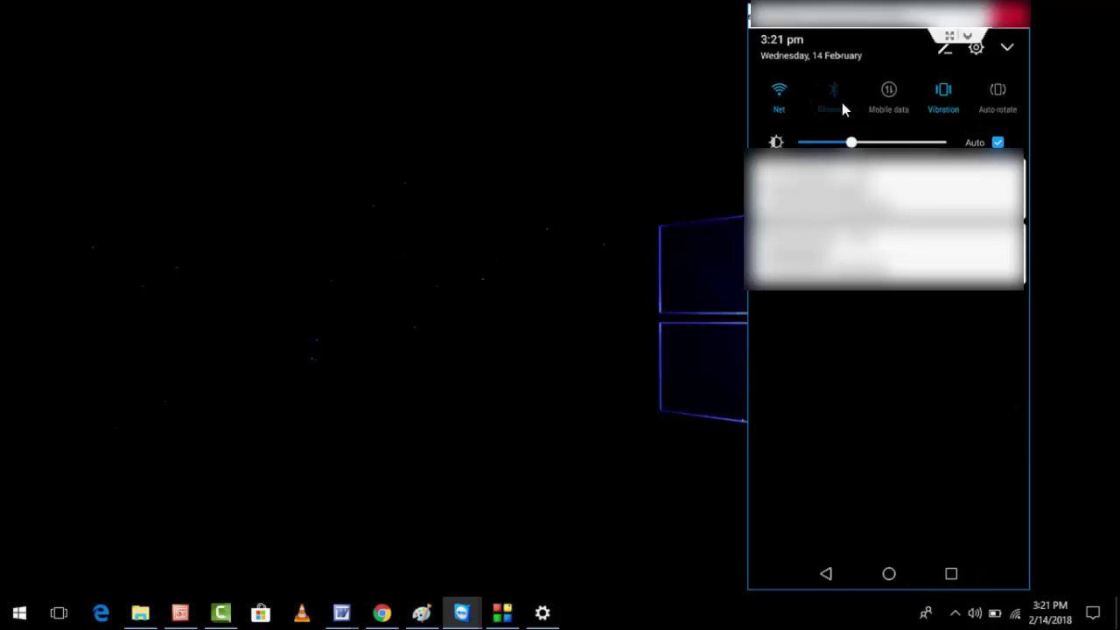
- Turn on the phone's Bluetooth tile and open its Bluetooth settings
click(832, 91)
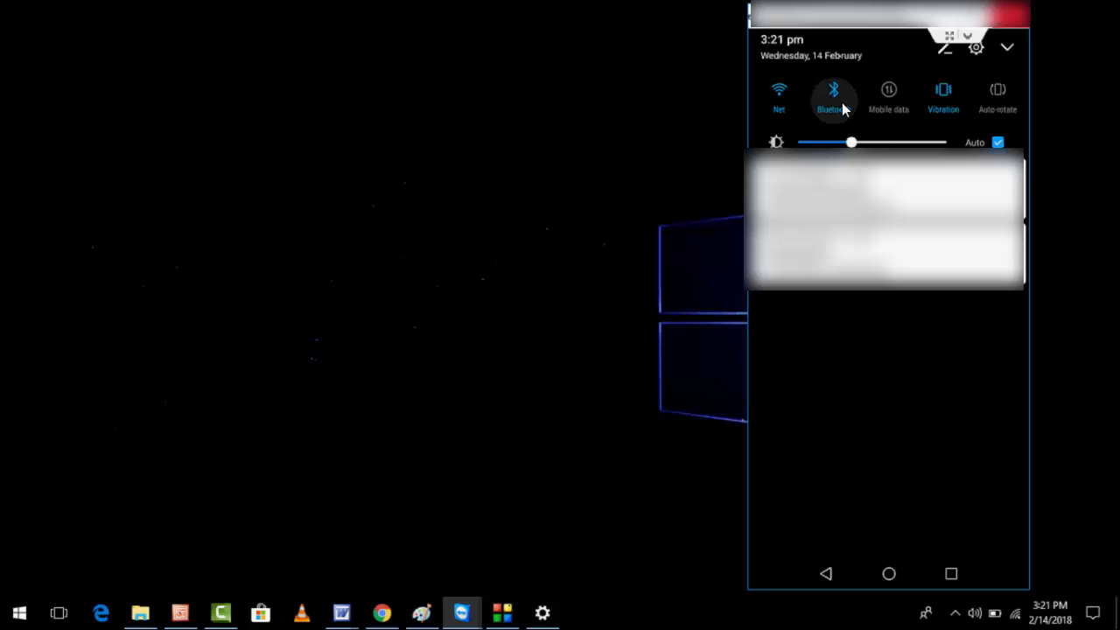
click(829, 90)
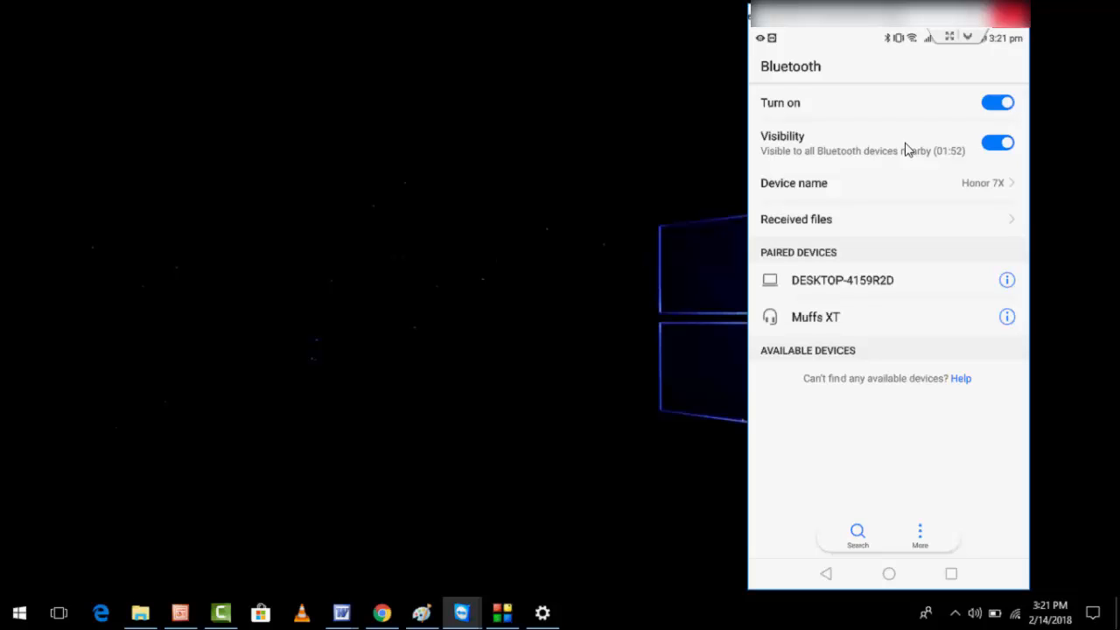
mouse_move(382, 345)
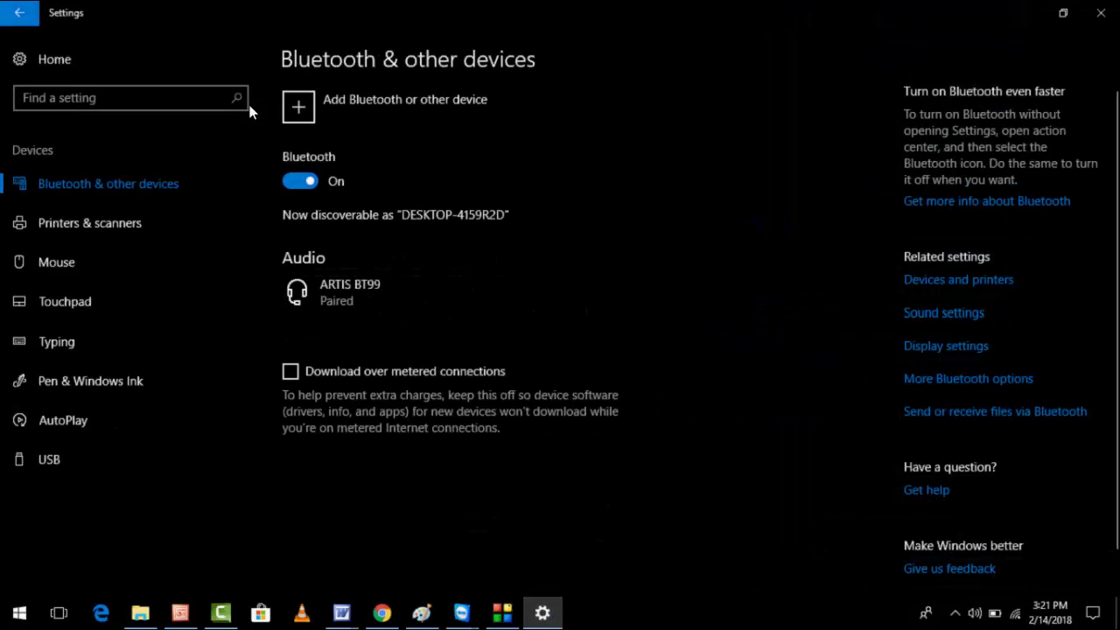
mouse_move(312, 115)
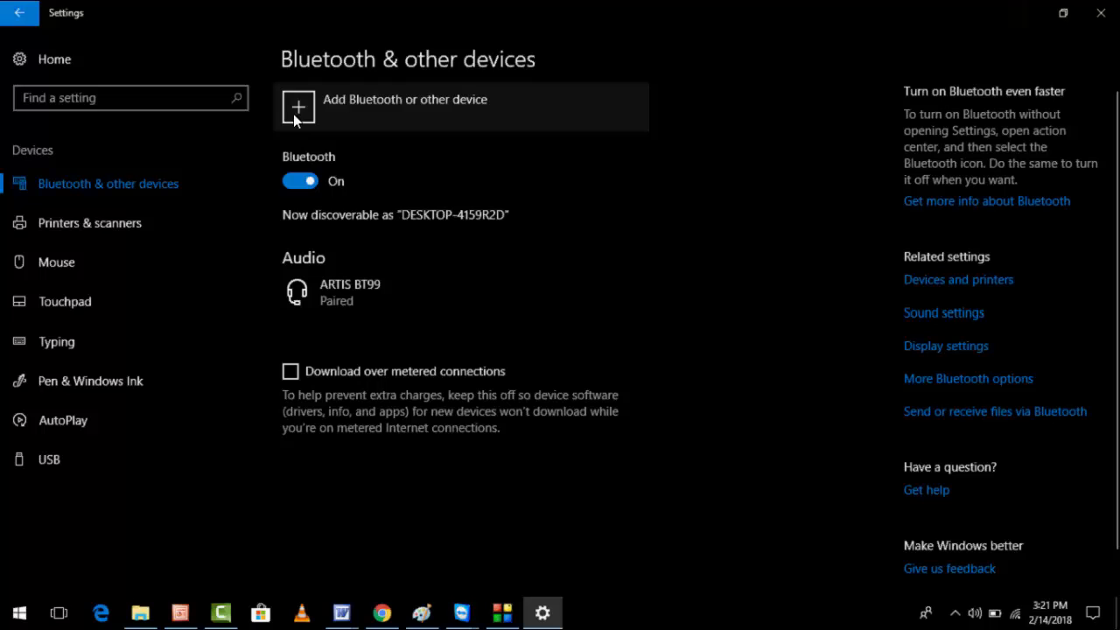
- Add a Bluetooth device and pick Honor 7X, showing PIN 958749
click(299, 106)
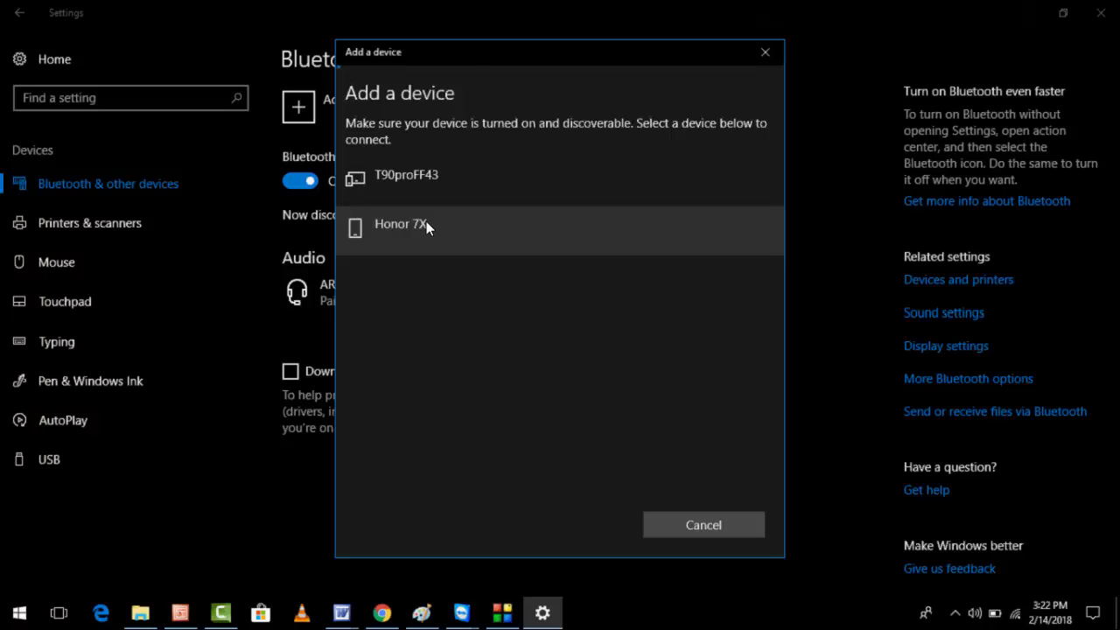
click(421, 224)
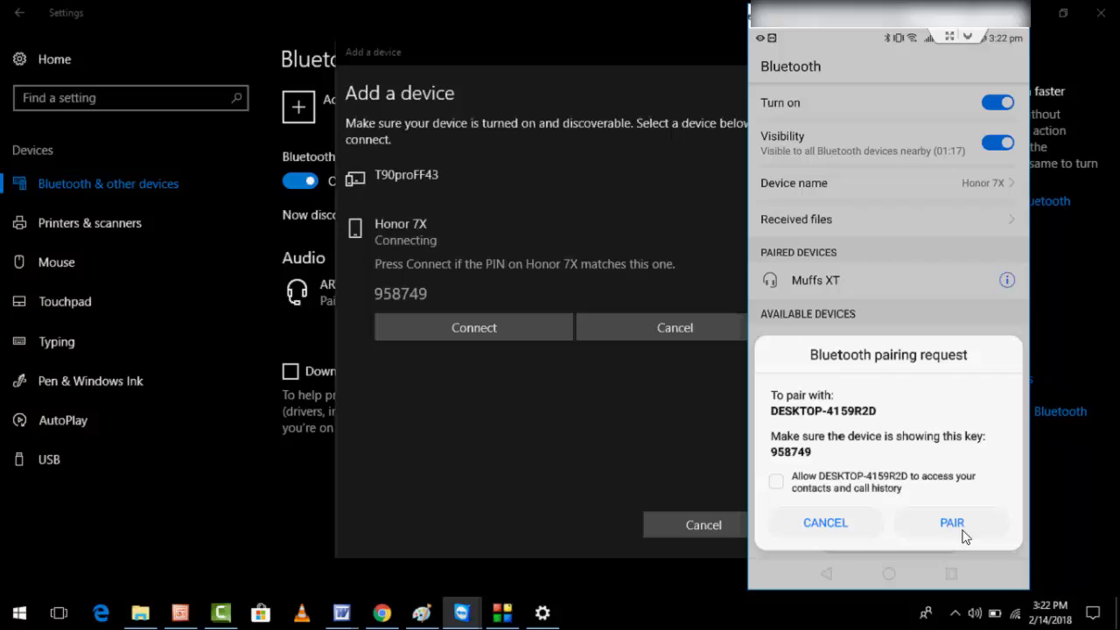
- Accept pairing on the phone, confirm PIN 958749 on the laptop, and finish
click(951, 522)
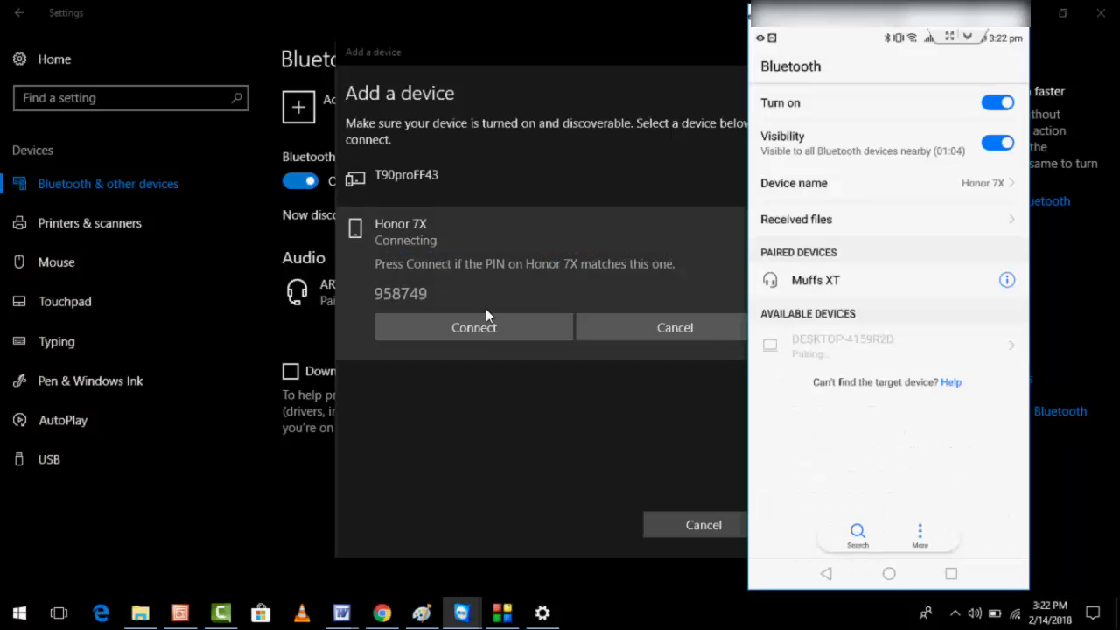
click(473, 327)
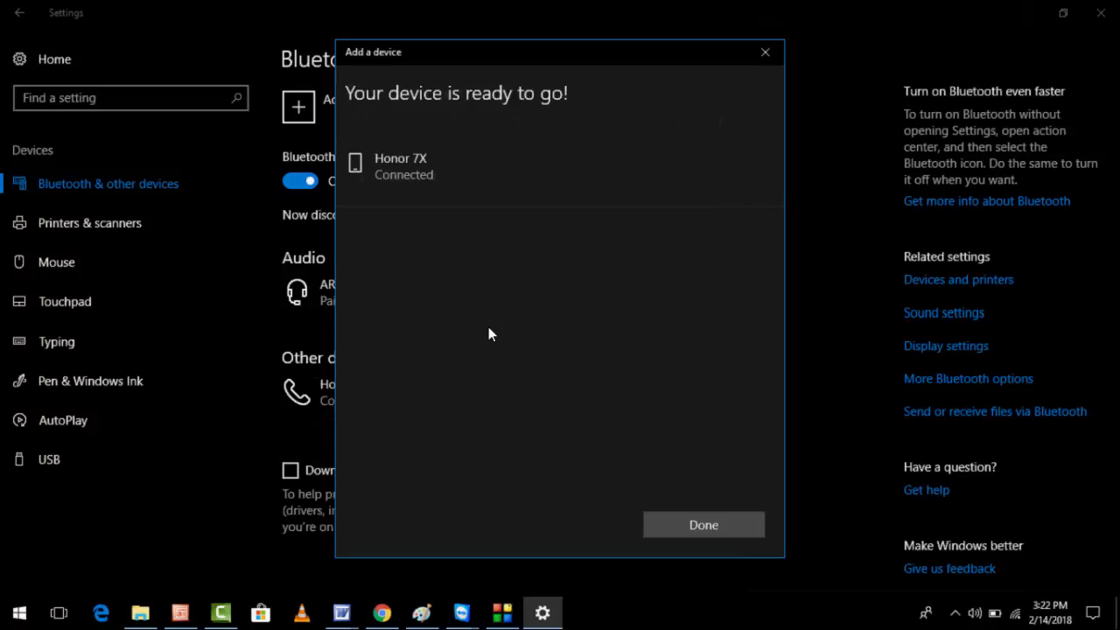
click(703, 524)
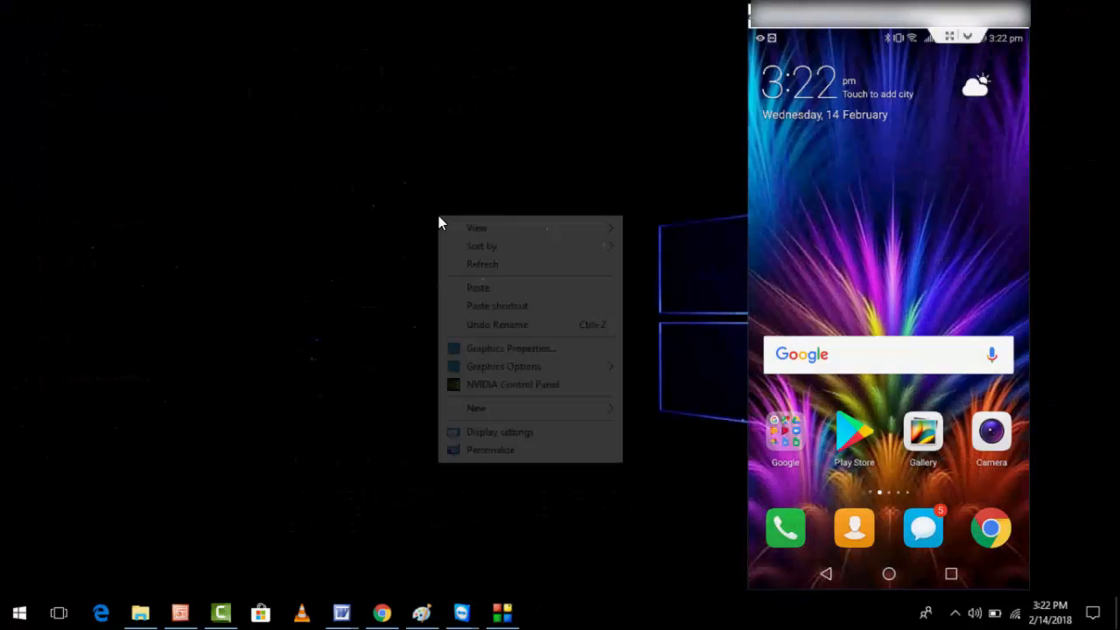
- Open the files folder and send 3586.jpg to a Bluetooth device
click(267, 418)
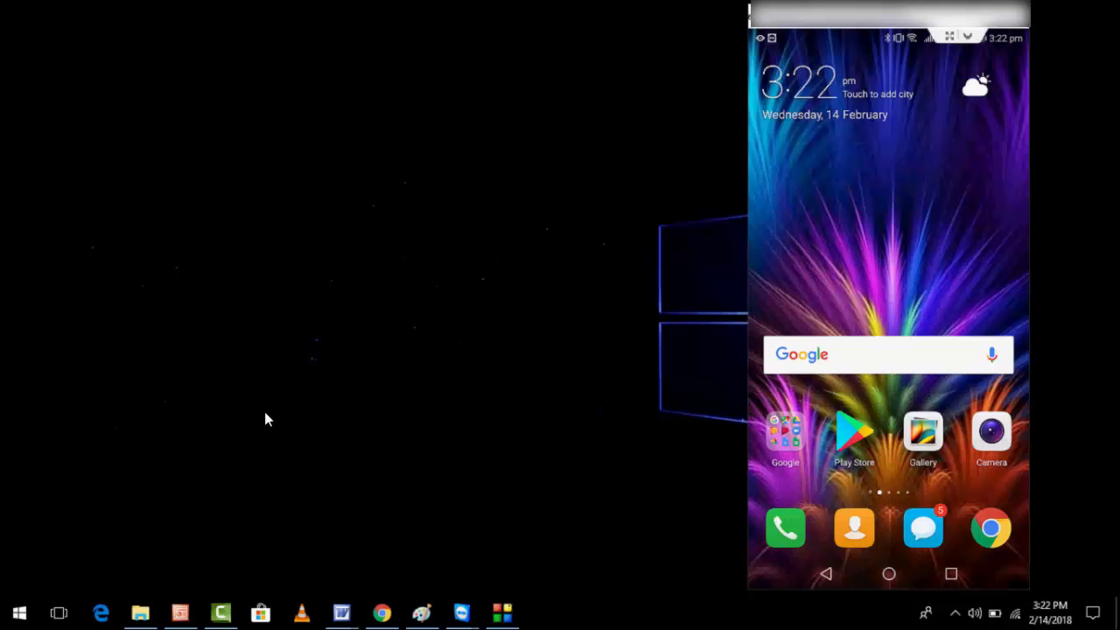
click(140, 612)
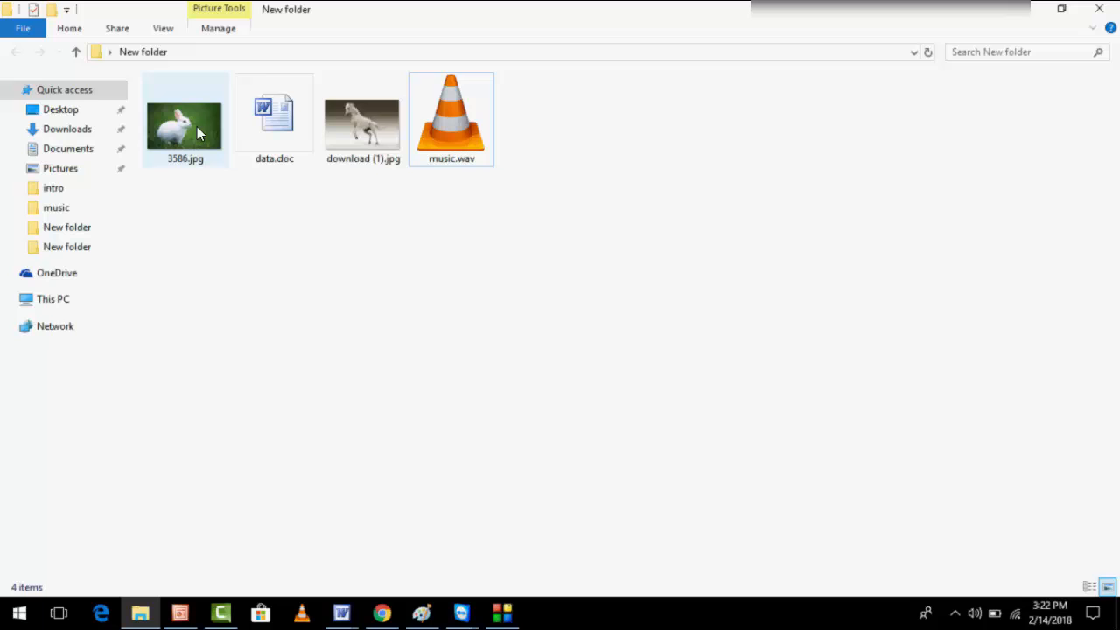
right_click(198, 133)
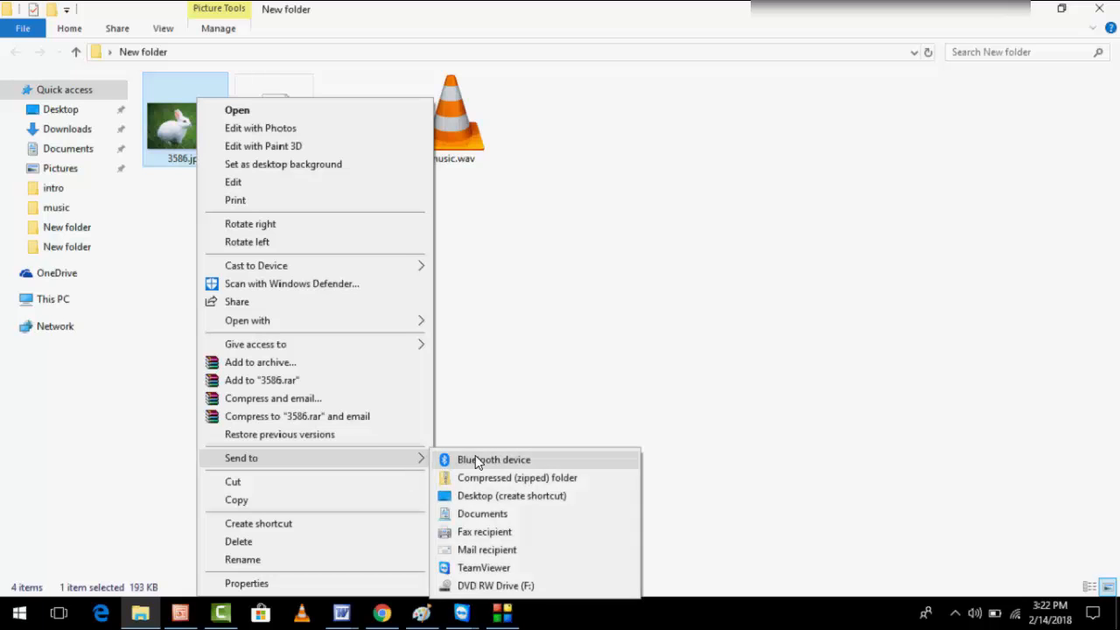
click(492, 459)
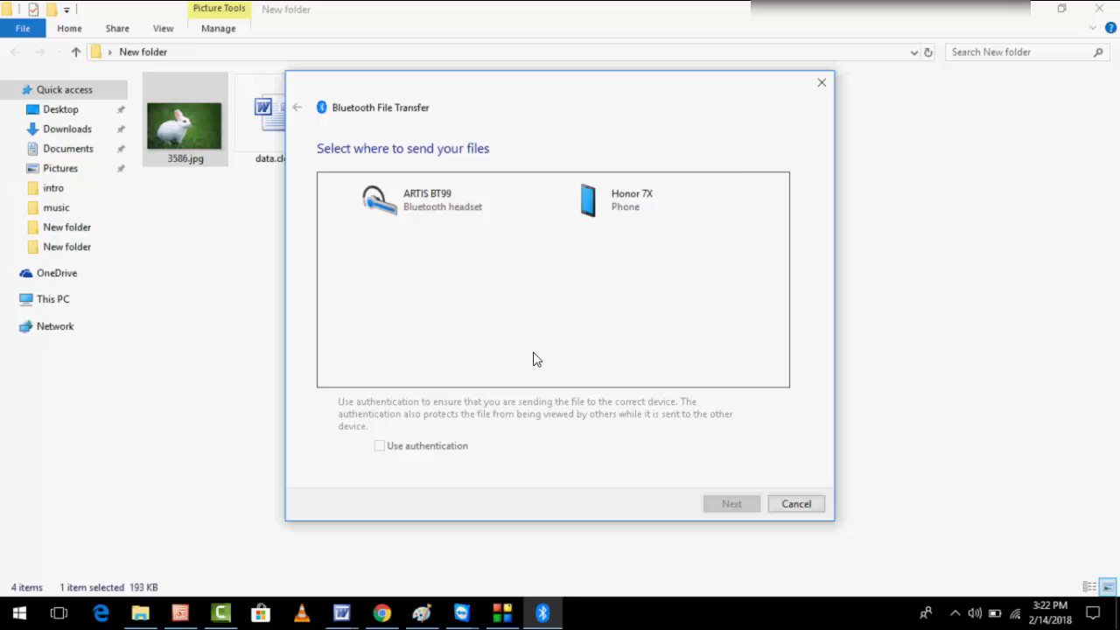
- Choose Honor 7X as recipient and send 3586.jpg (193 KB)
click(631, 200)
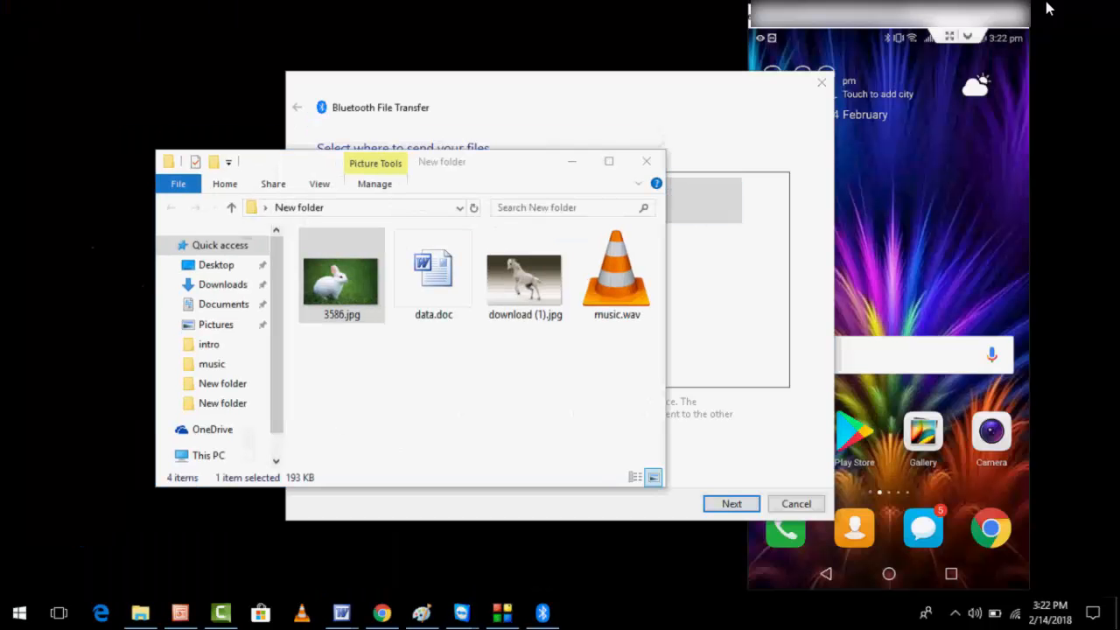
mouse_move(670, 78)
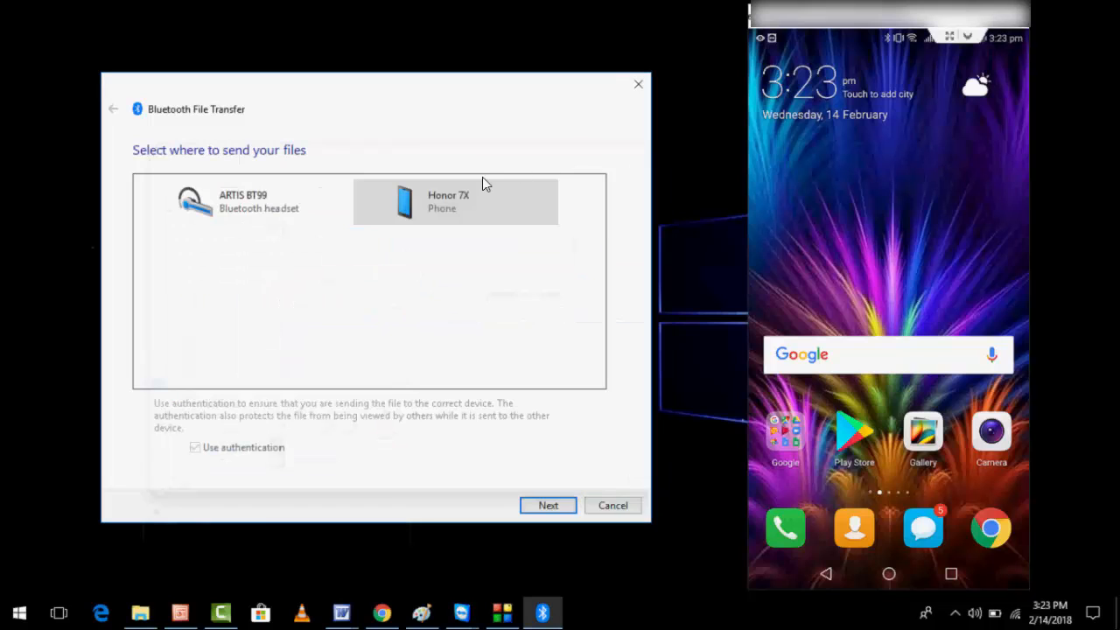
click(455, 202)
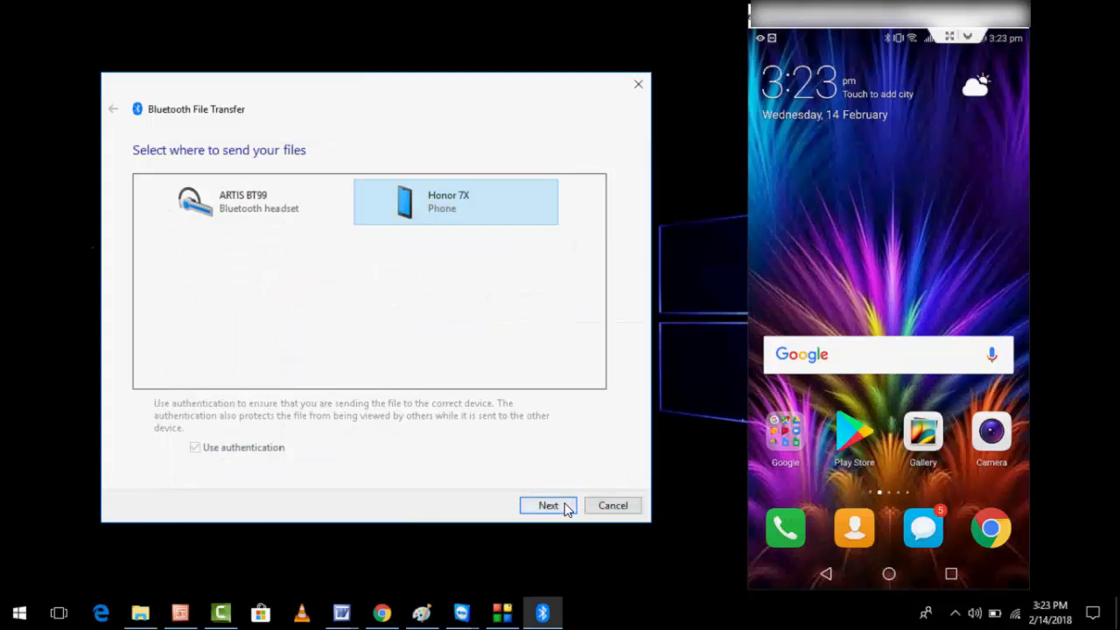
click(548, 506)
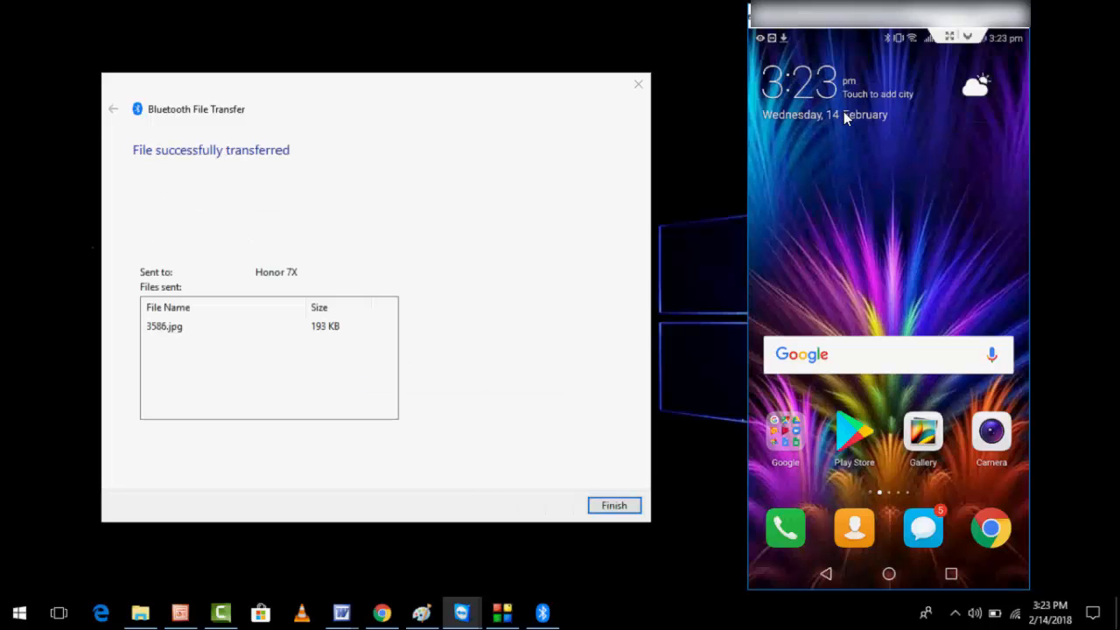
- Close the completed photo transfer with Finish
click(614, 505)
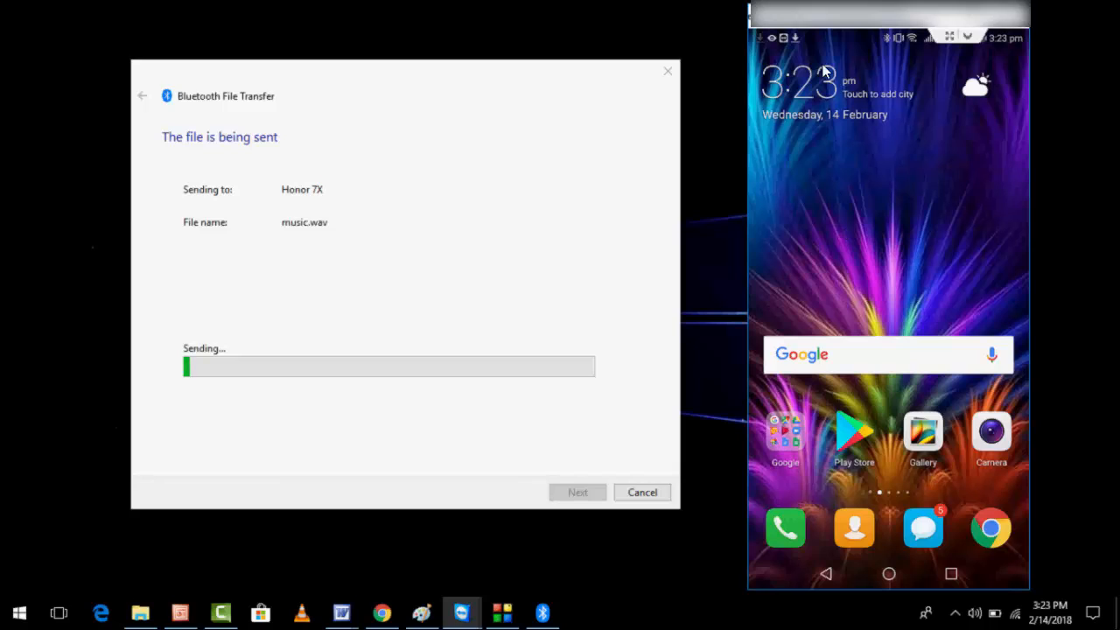
mouse_move(862, 257)
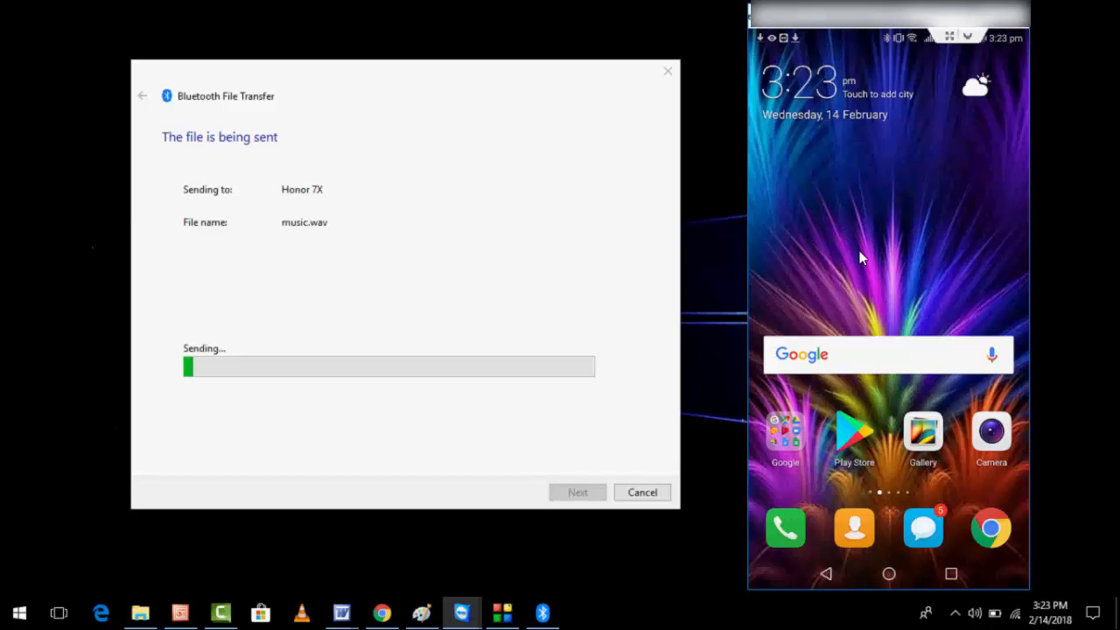